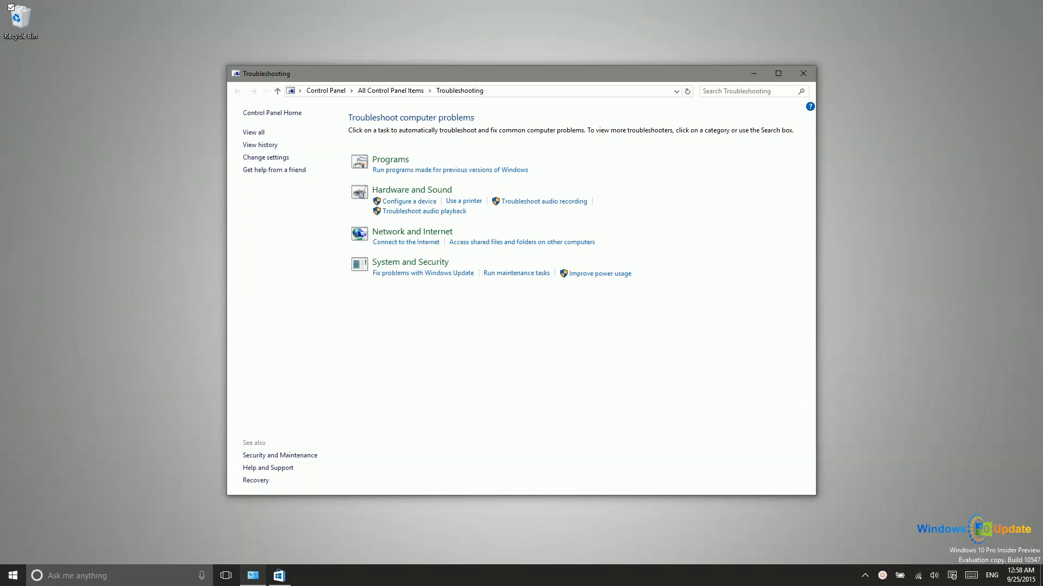
{"action": "mouse_move", "coordinate": [297, 340]}
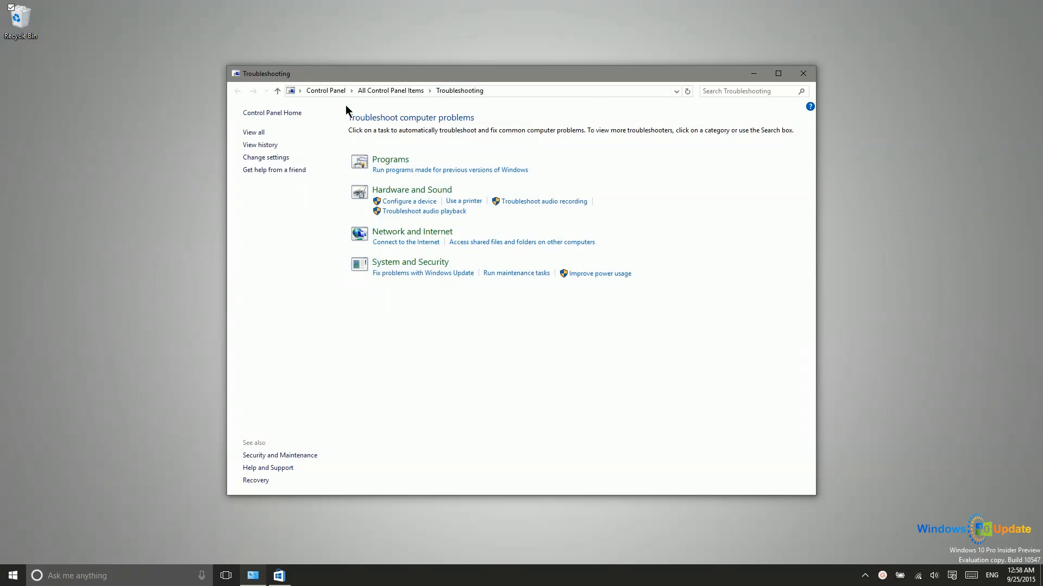
{"action": "mouse_move", "coordinate": [743, 113]}
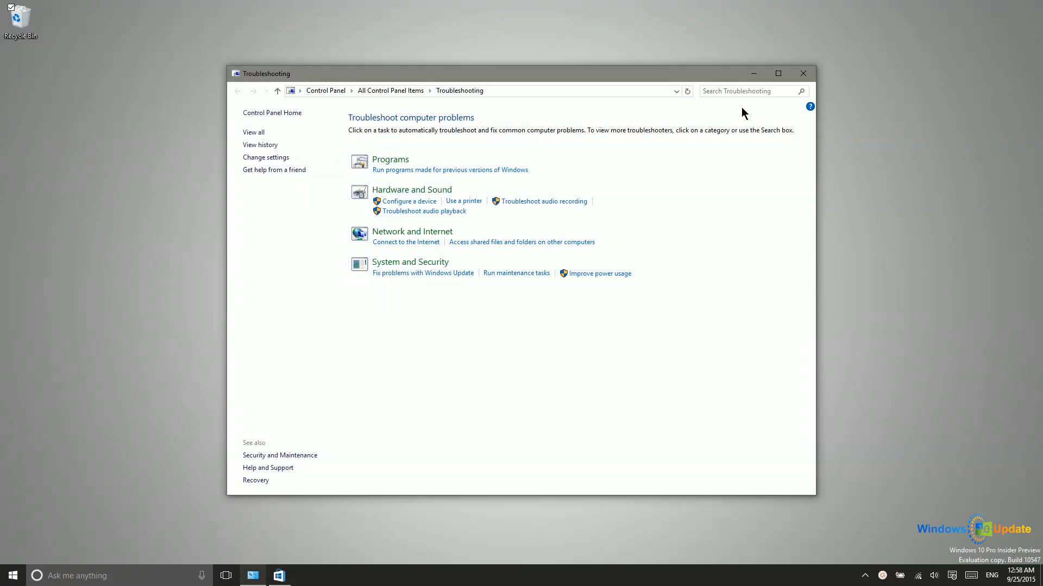
{"action": "mouse_move", "coordinate": [273, 169]}
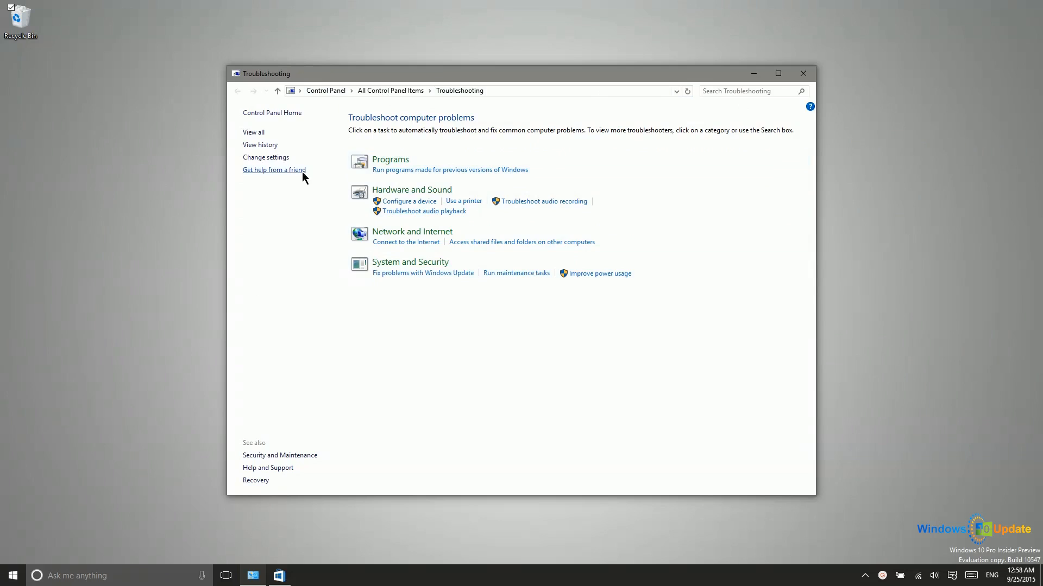
{"action": "mouse_move", "coordinate": [406, 165]}
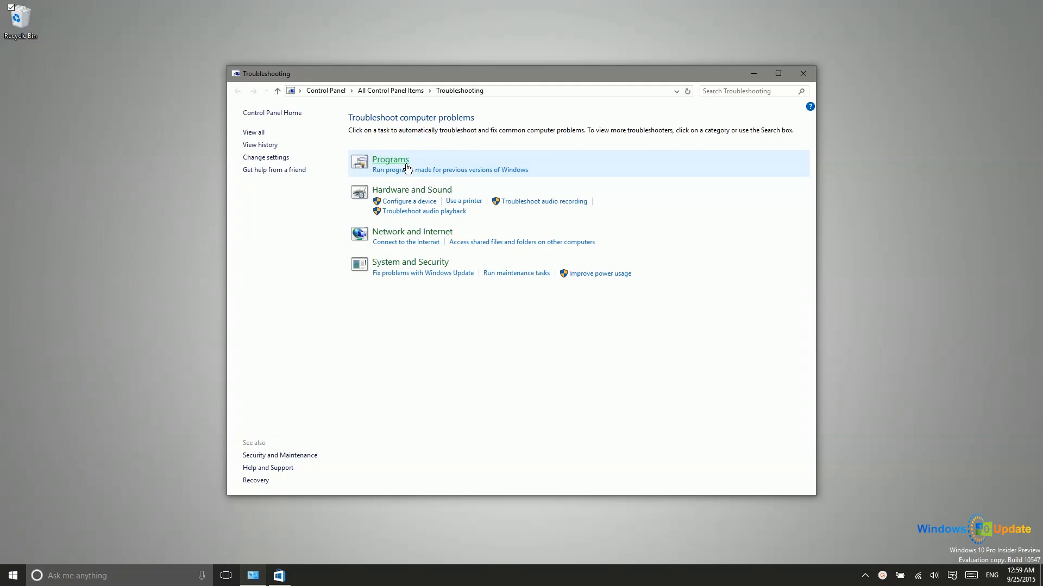
{"action": "mouse_move", "coordinate": [444, 171]}
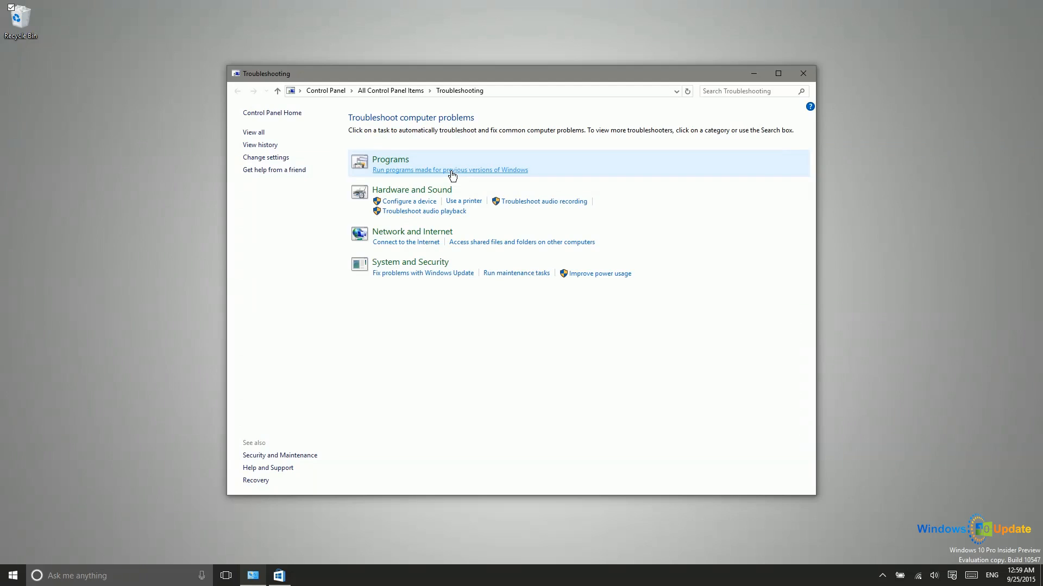
Run the Program Compatibility Troubleshooter, pick Adobe Photoshop CC 2015, then cancel it.
{"action": "left_click", "coordinate": [450, 169]}
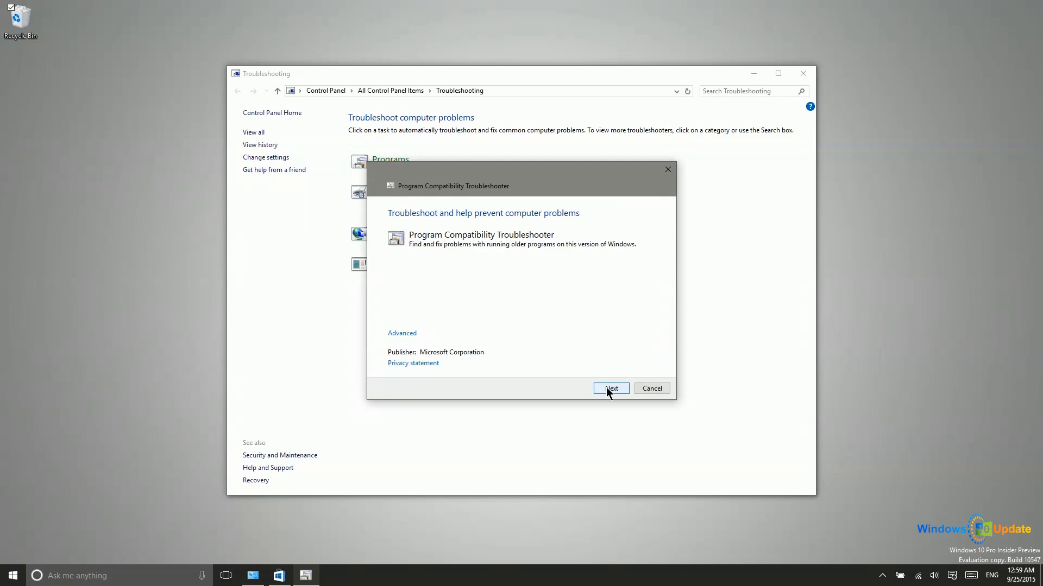
{"action": "left_click", "coordinate": [610, 388]}
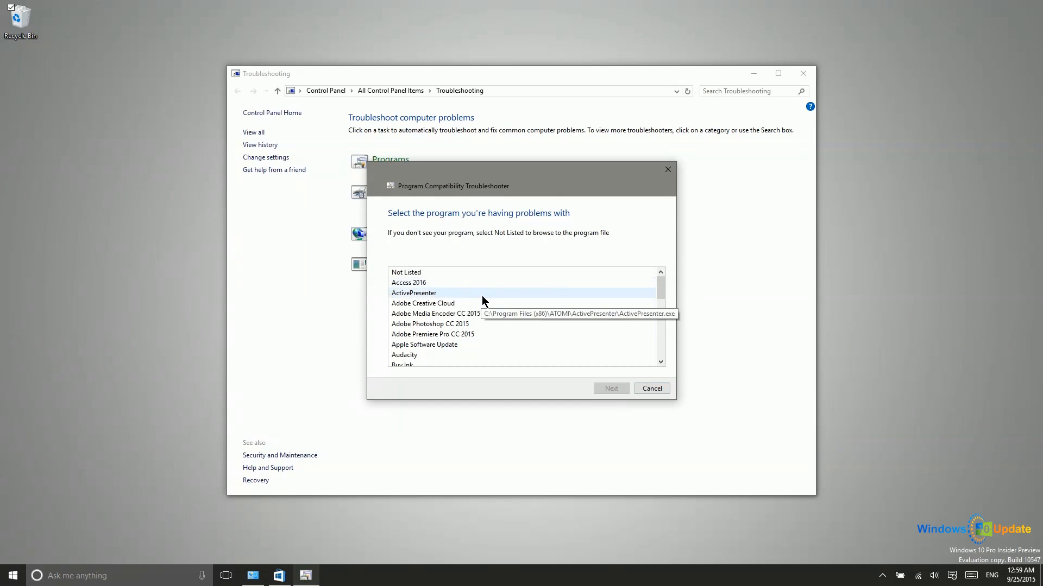
{"action": "left_click", "coordinate": [430, 324]}
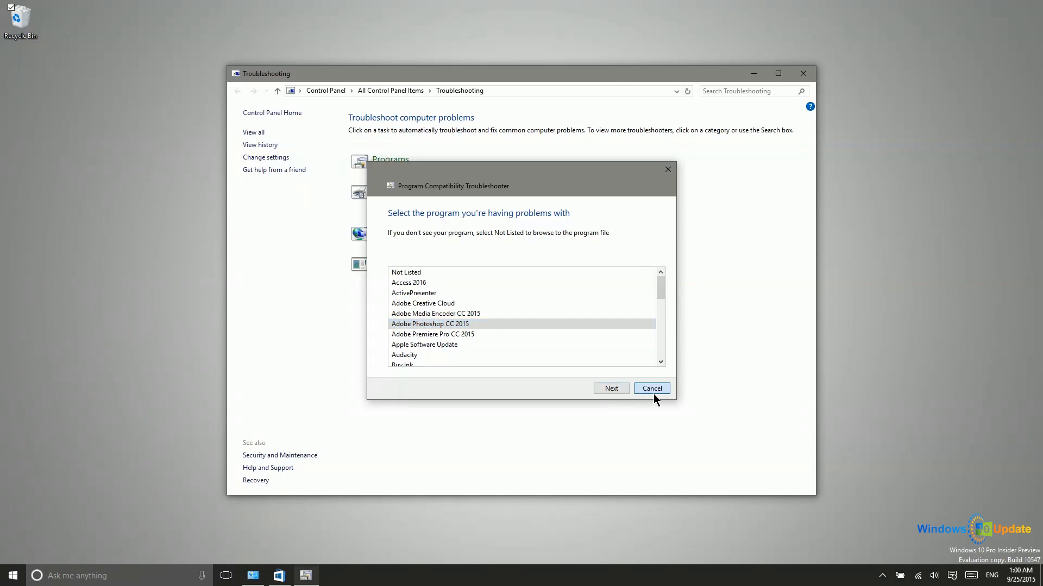
{"action": "left_click", "coordinate": [650, 389]}
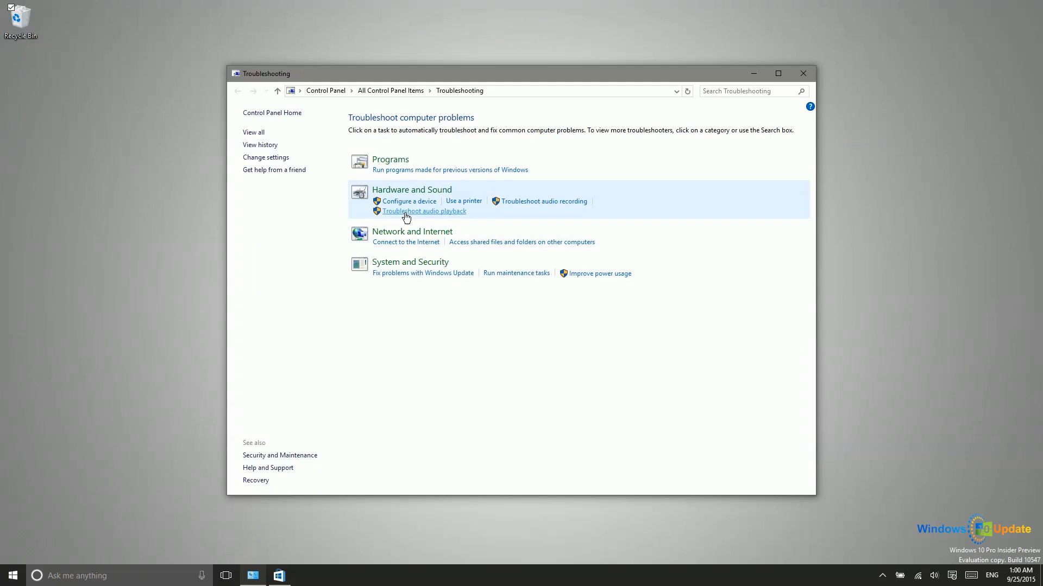
Start 'Troubleshoot audio playback' under Hardware and Sound.
{"action": "left_click", "coordinate": [423, 210]}
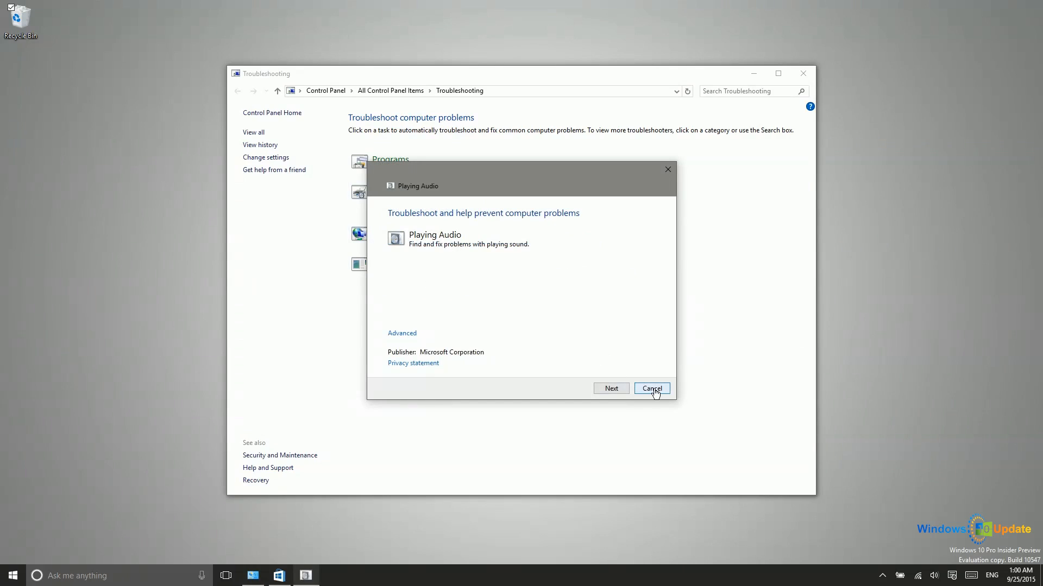
{"action": "mouse_move", "coordinate": [455, 287]}
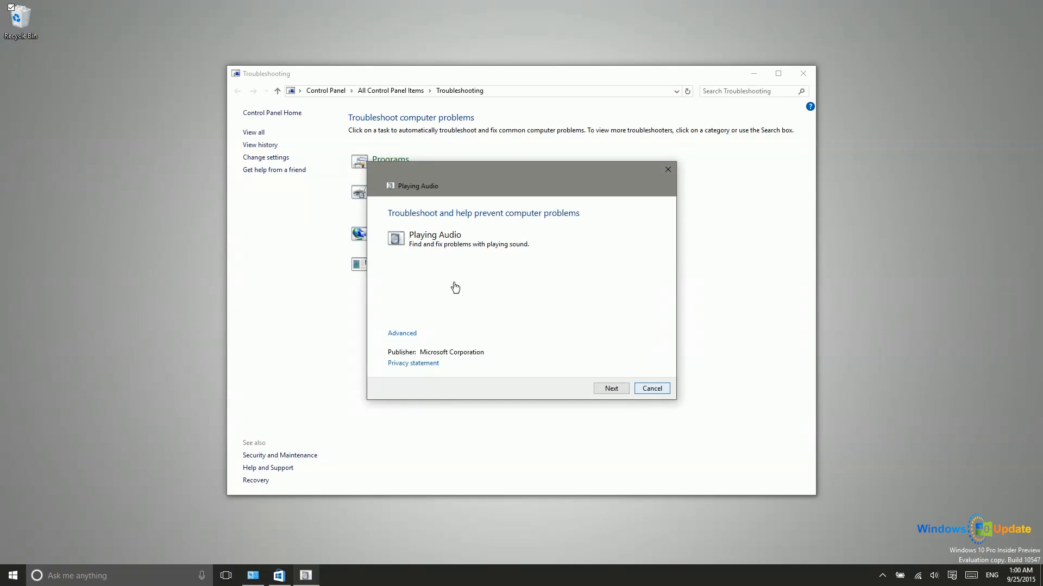
{"action": "mouse_move", "coordinate": [477, 230]}
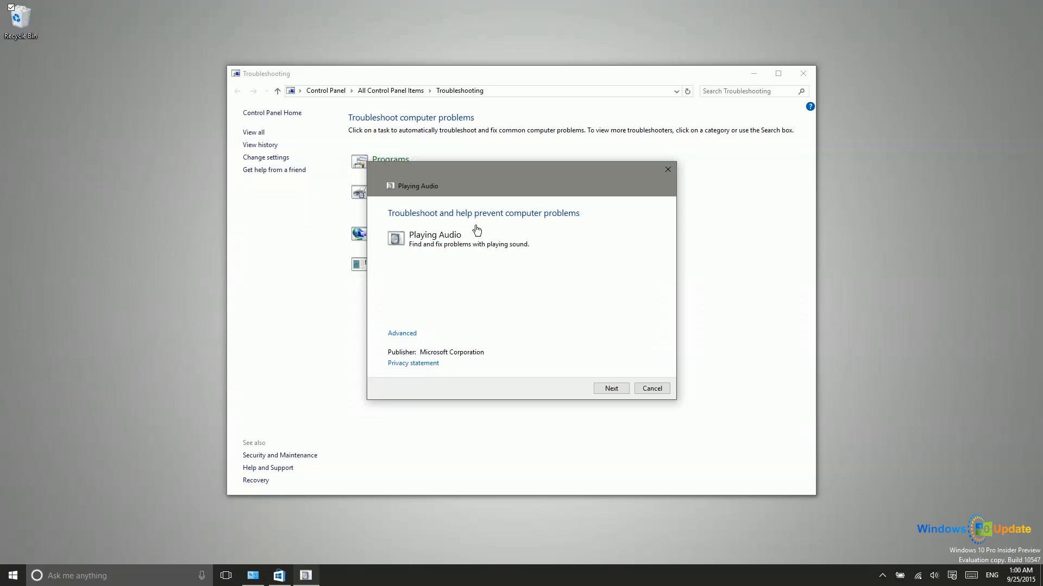
{"action": "mouse_move", "coordinate": [662, 375]}
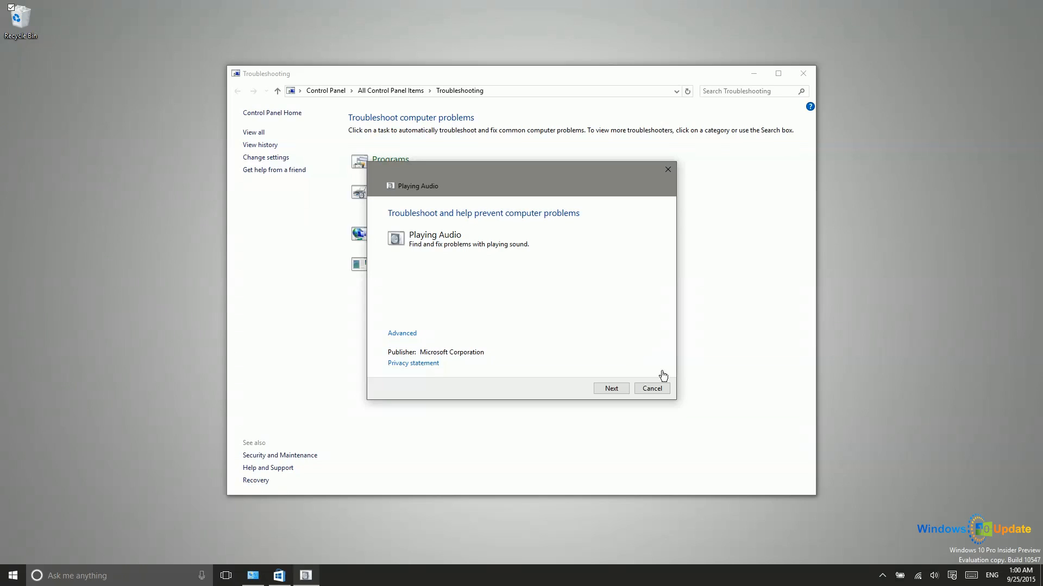
Cancel the Playing Audio troubleshooter at its intro screen.
{"action": "left_click", "coordinate": [651, 388]}
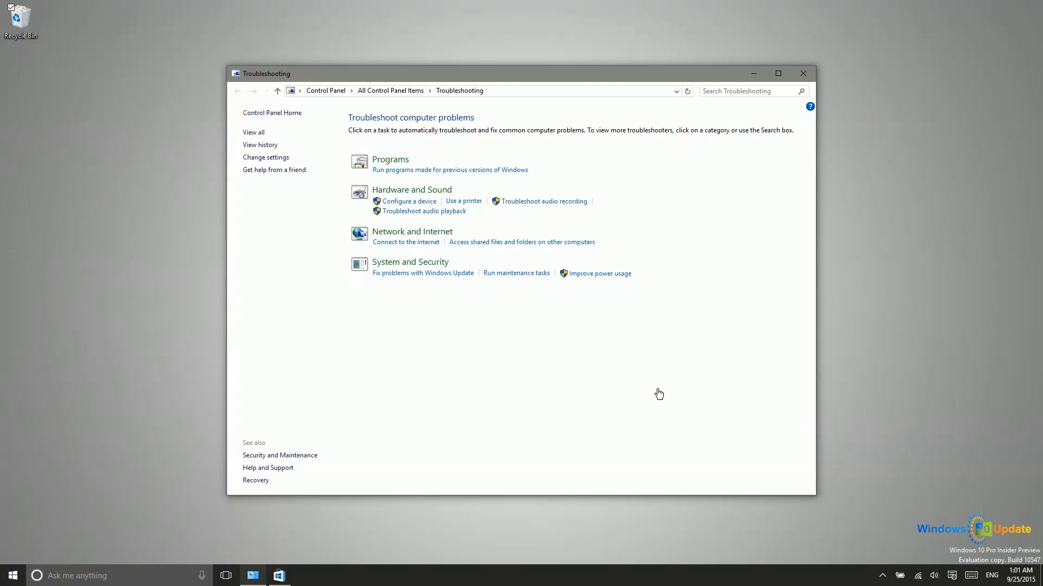
{"action": "mouse_move", "coordinate": [432, 275]}
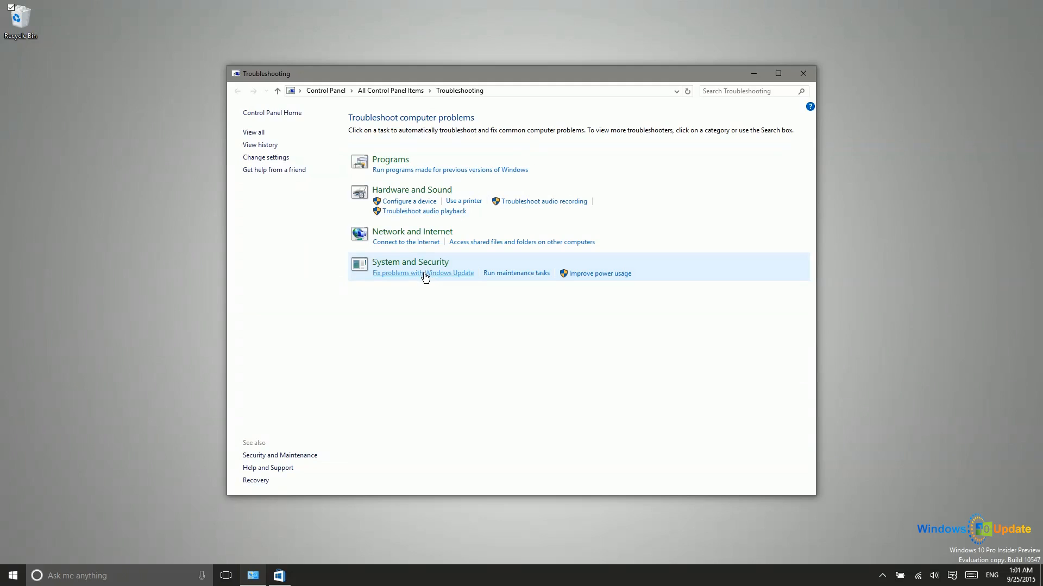
{"action": "mouse_move", "coordinate": [387, 284]}
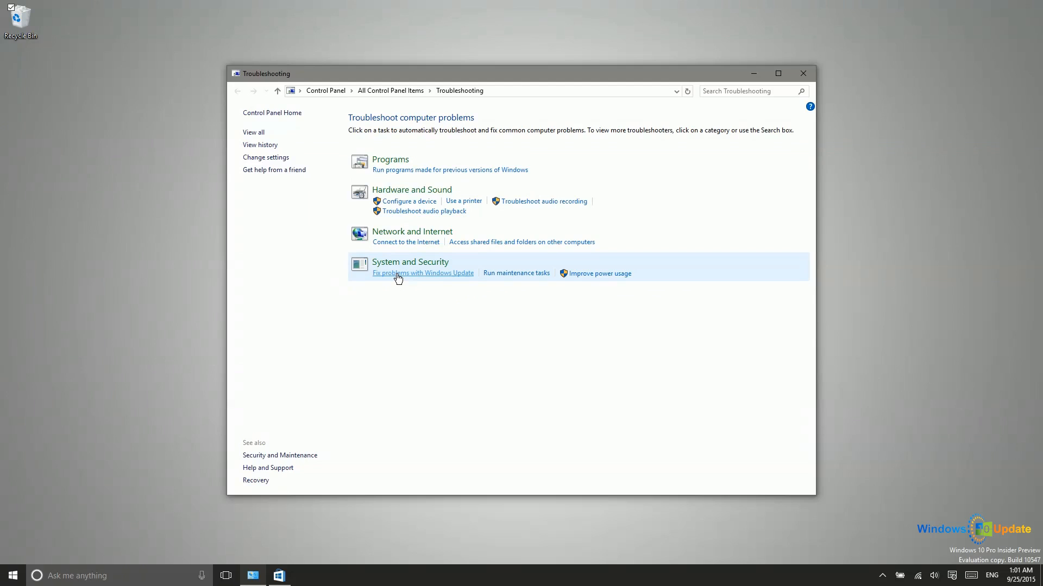
{"action": "left_click", "coordinate": [424, 273]}
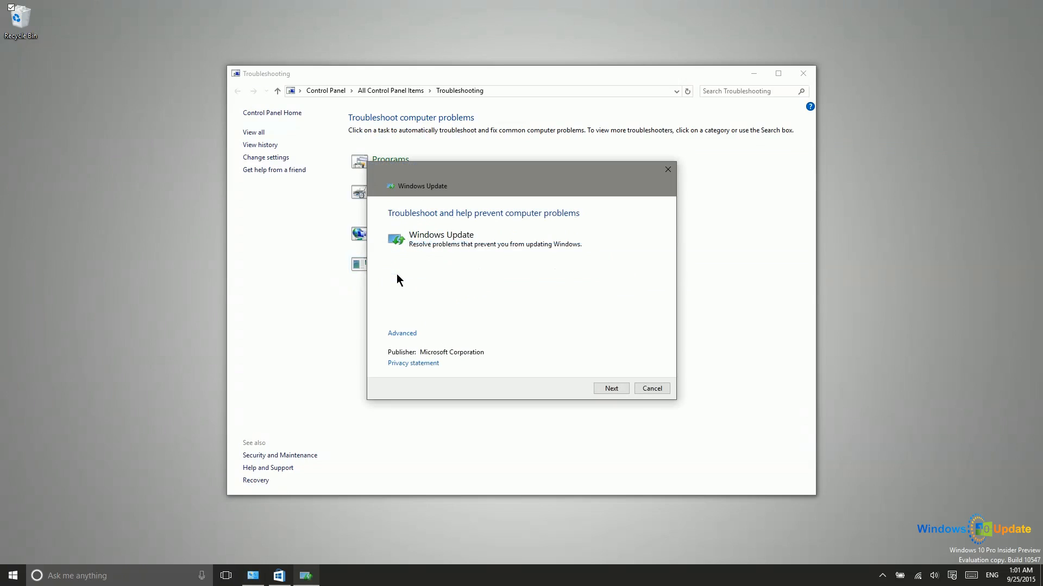
{"action": "left_click", "coordinate": [651, 389]}
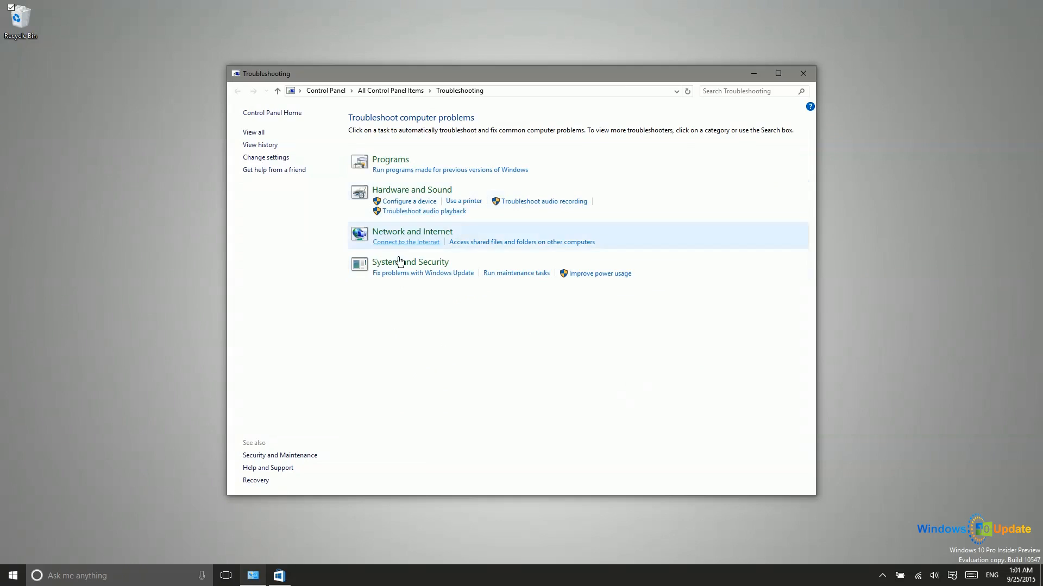
{"action": "mouse_move", "coordinate": [653, 340]}
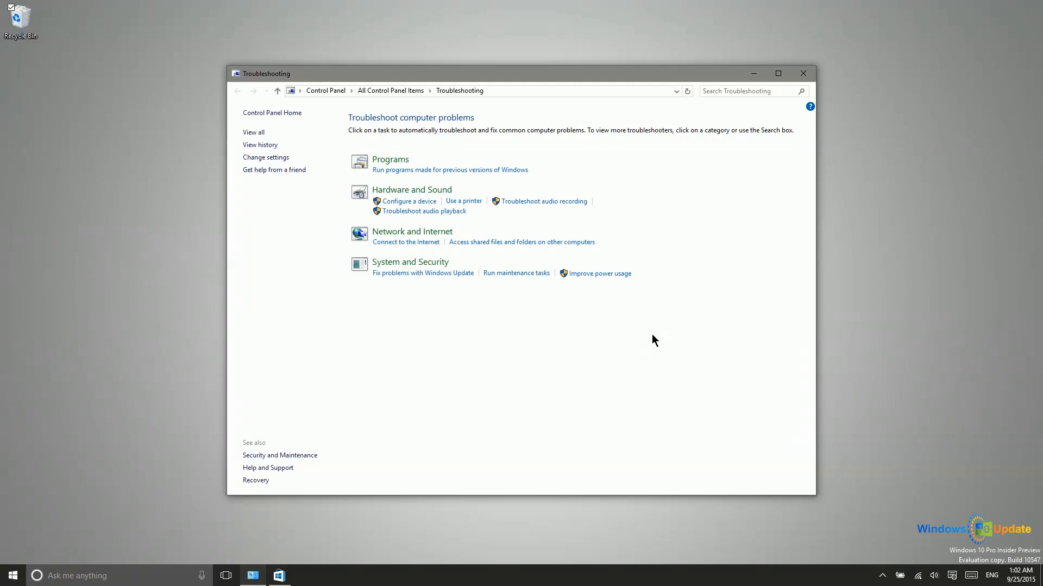
{"action": "mouse_move", "coordinate": [621, 330]}
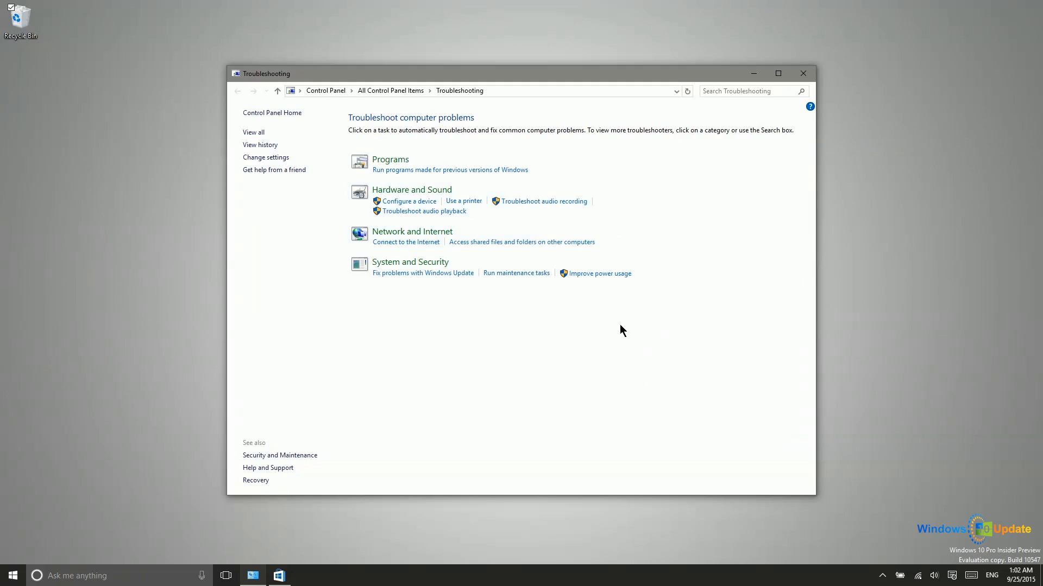
{"action": "mouse_move", "coordinate": [632, 335]}
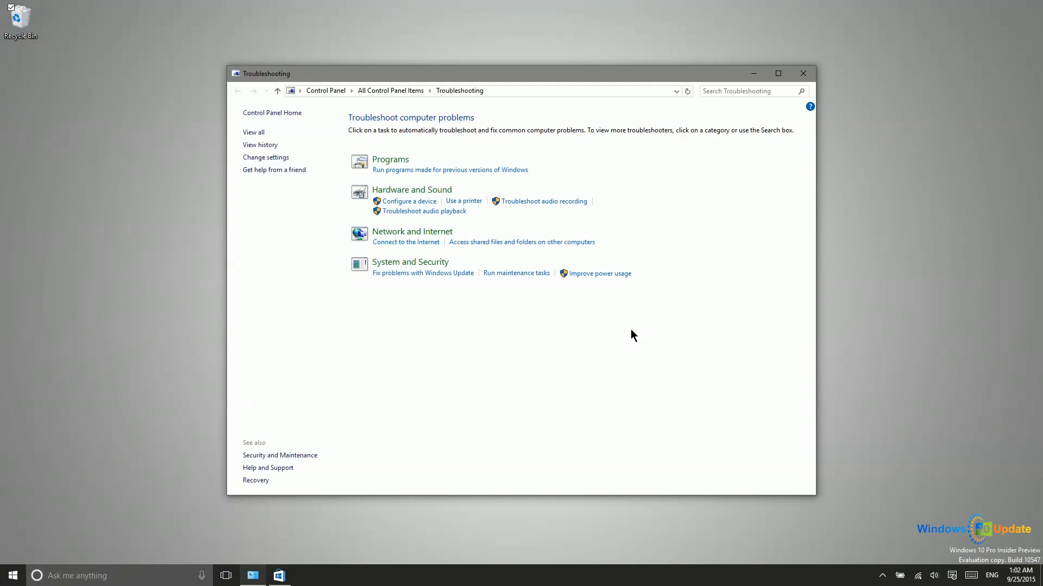
{"action": "mouse_move", "coordinate": [788, 117]}
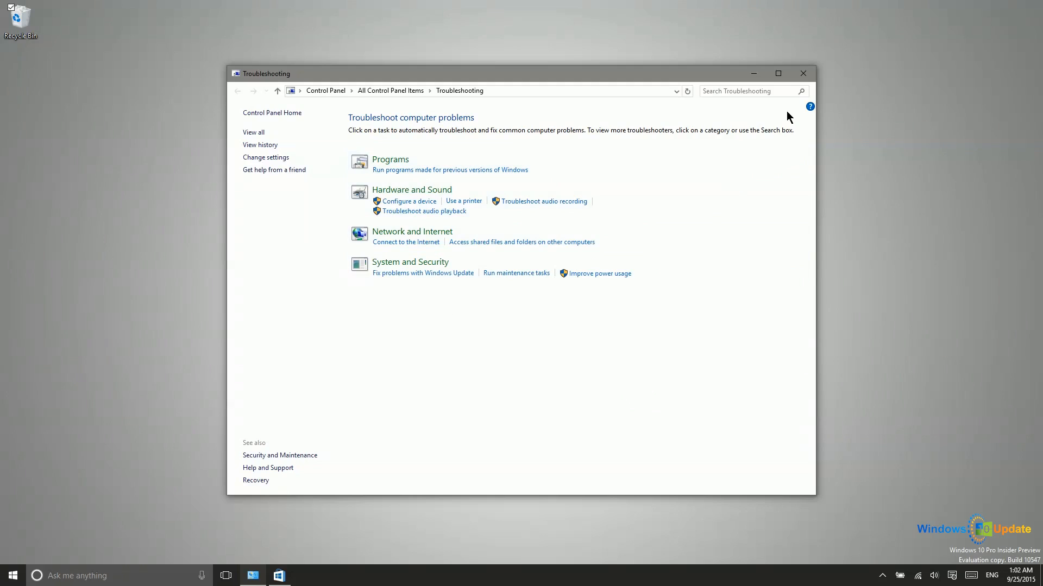
{"action": "mouse_move", "coordinate": [802, 73]}
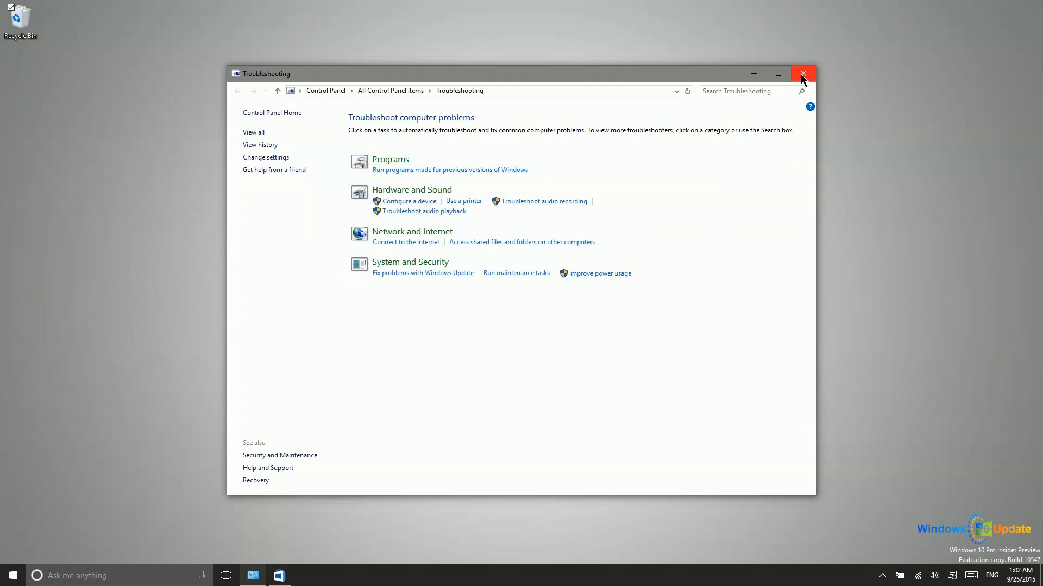